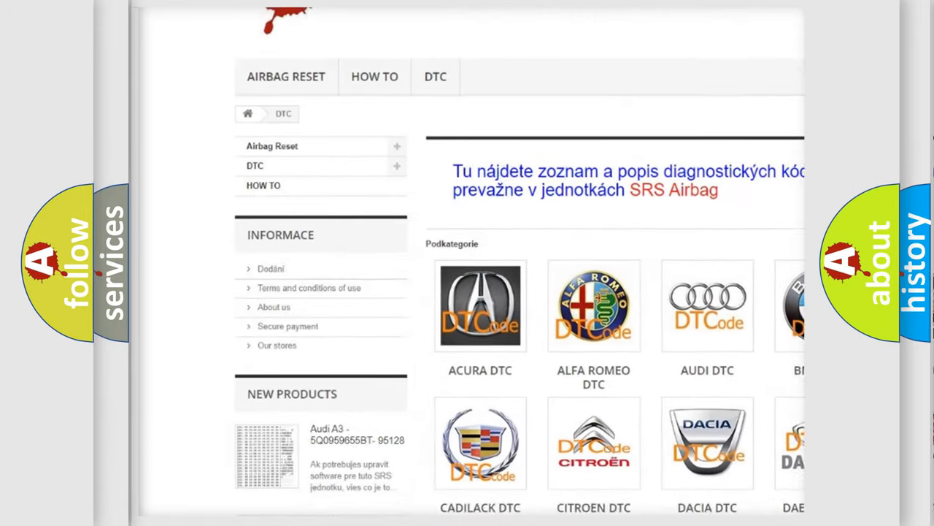
pyautogui.scroll(-3)
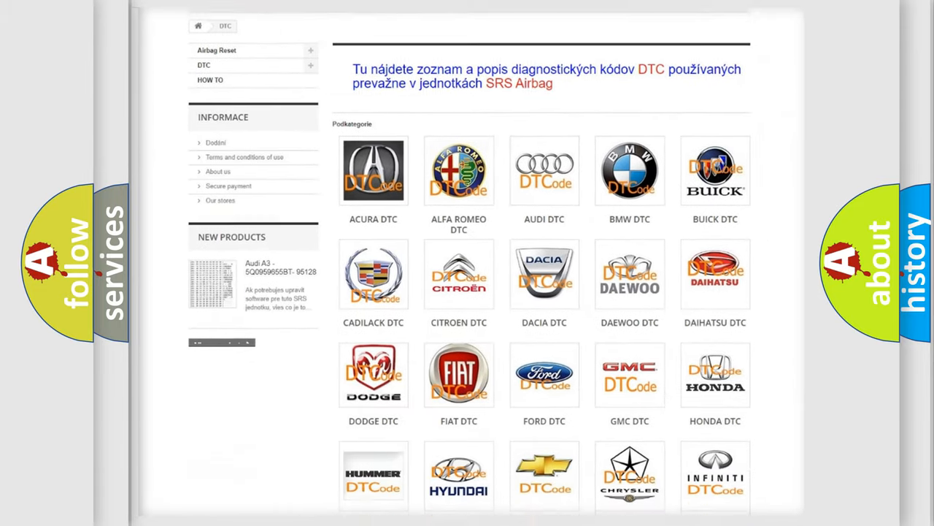
pyautogui.scroll(-3)
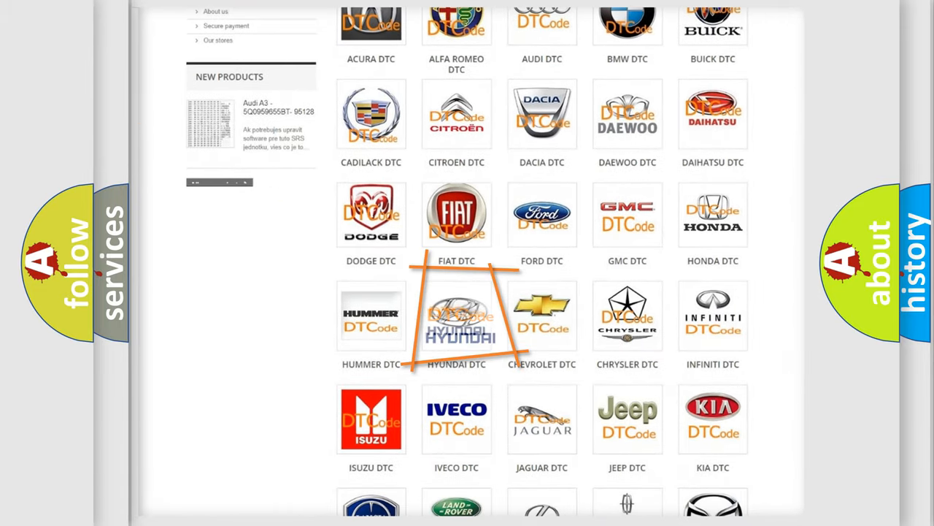